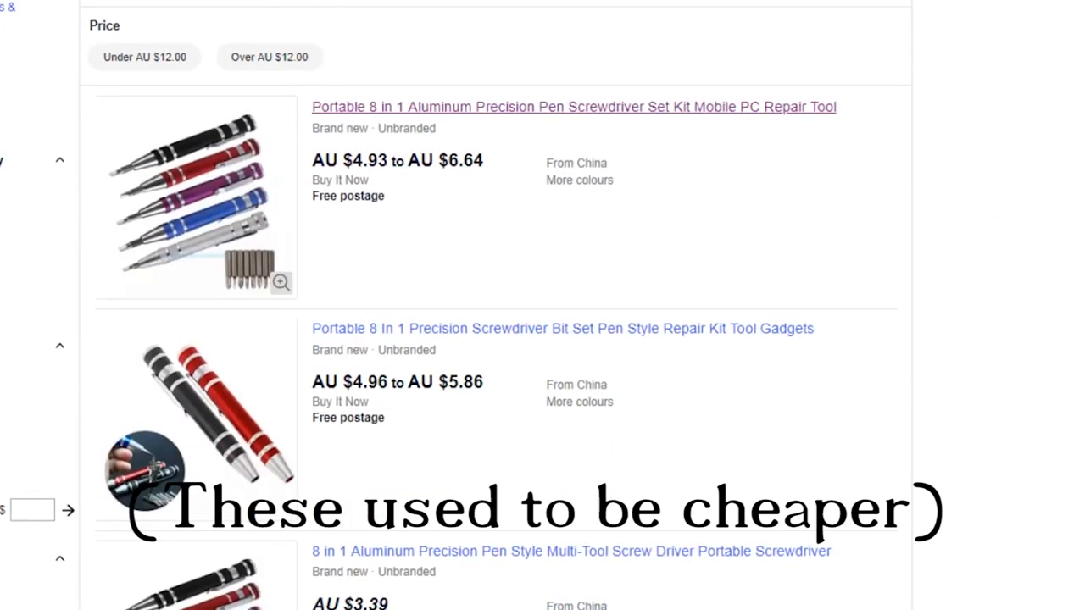
- Open the Victorinox 70mm ballpoint pen for SwissCard A.6444 listing
{"action": "left_click", "coordinate": [573, 107]}
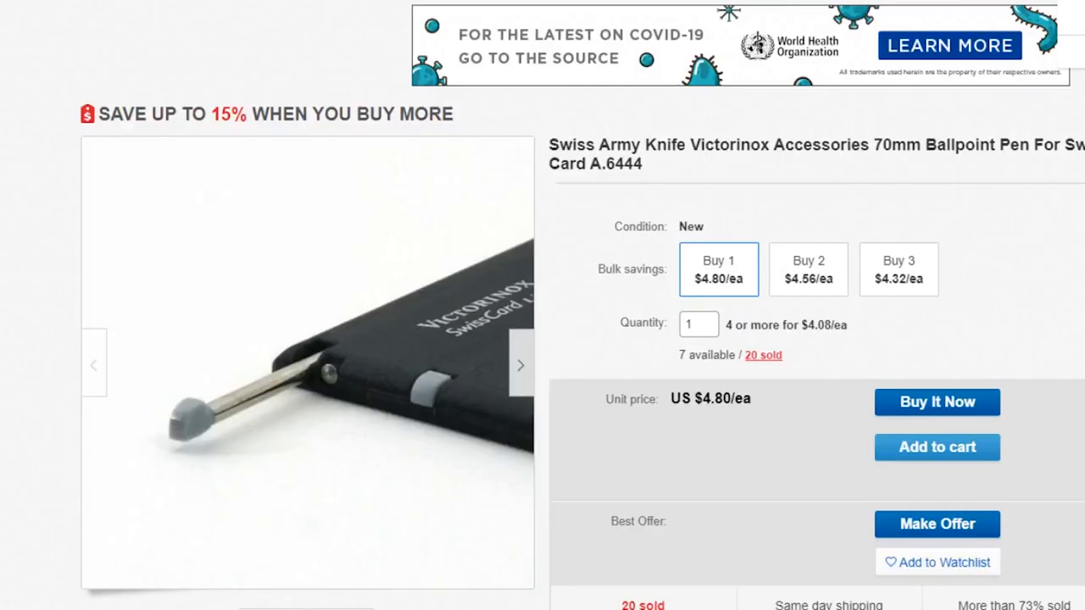
- Select the second gallery thumbnail to show the full-length pen photo as the main image
{"action": "scroll", "scroll_direction": "down", "scroll_amount": 3}
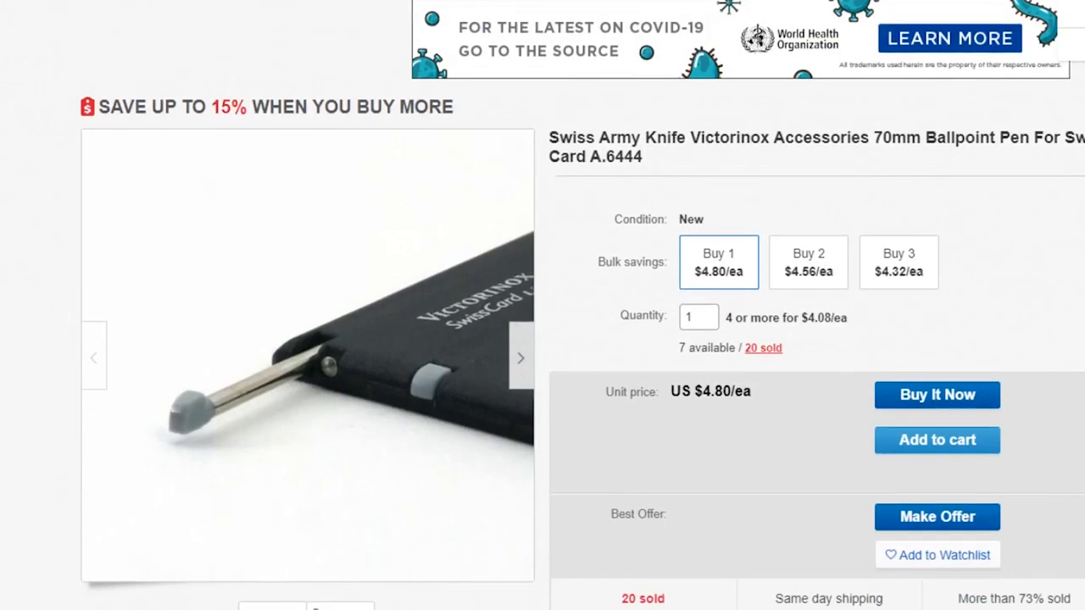
{"action": "scroll", "scroll_direction": "down", "scroll_amount": 3}
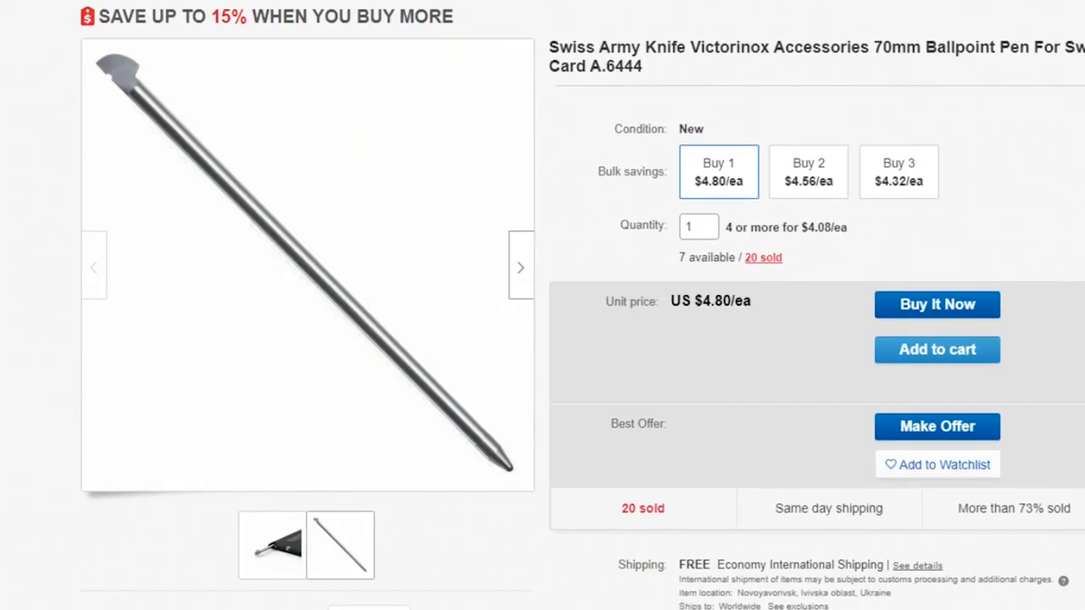
{"action": "left_click", "coordinate": [339, 546]}
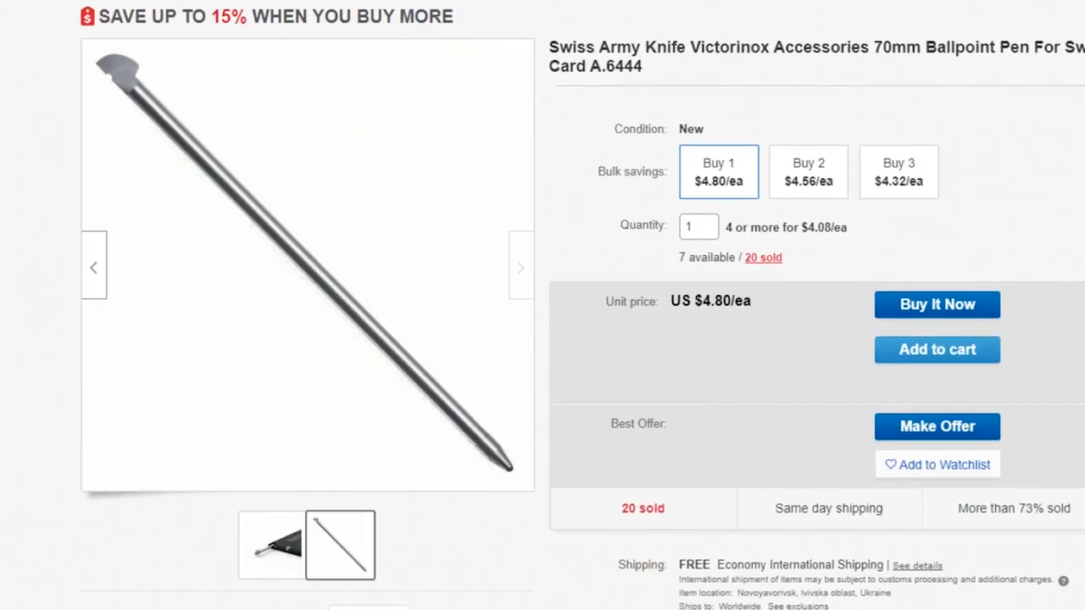